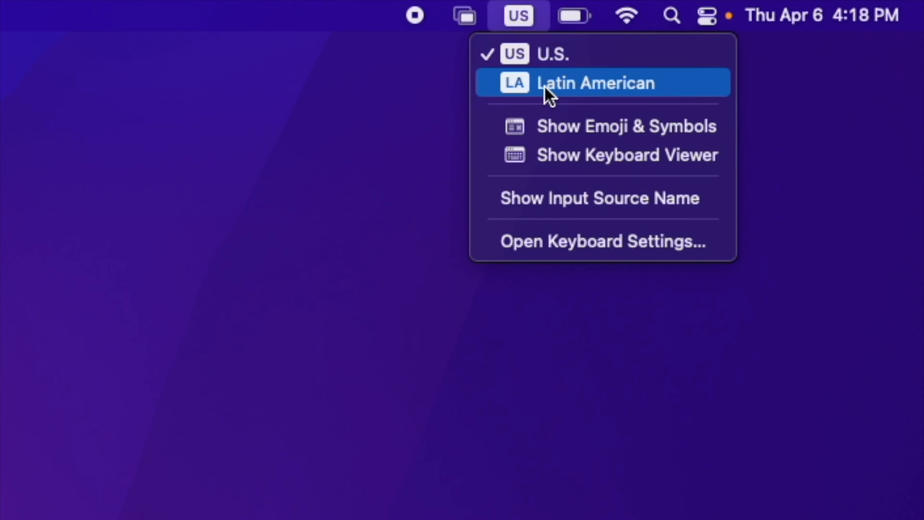
# Step: Switch the menu-bar input language to Latin American and then back to U.S
pyautogui.click(595, 83)
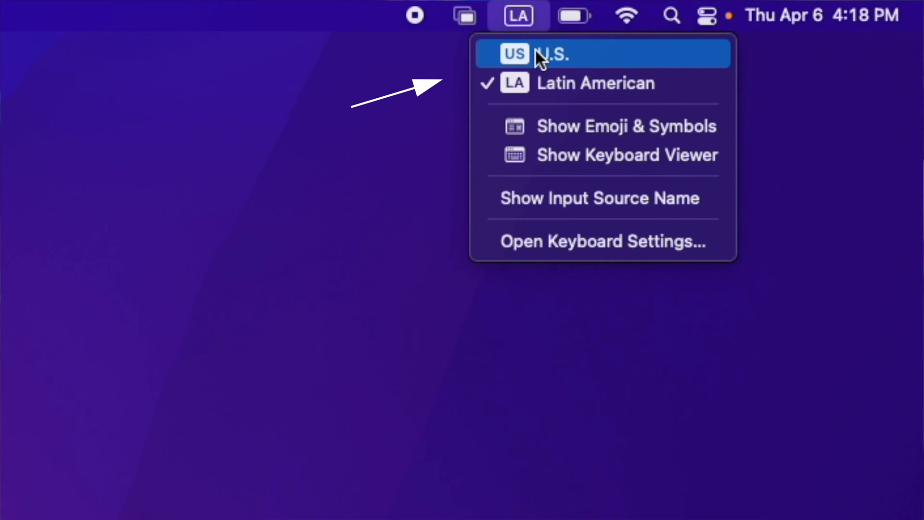
pyautogui.click(549, 53)
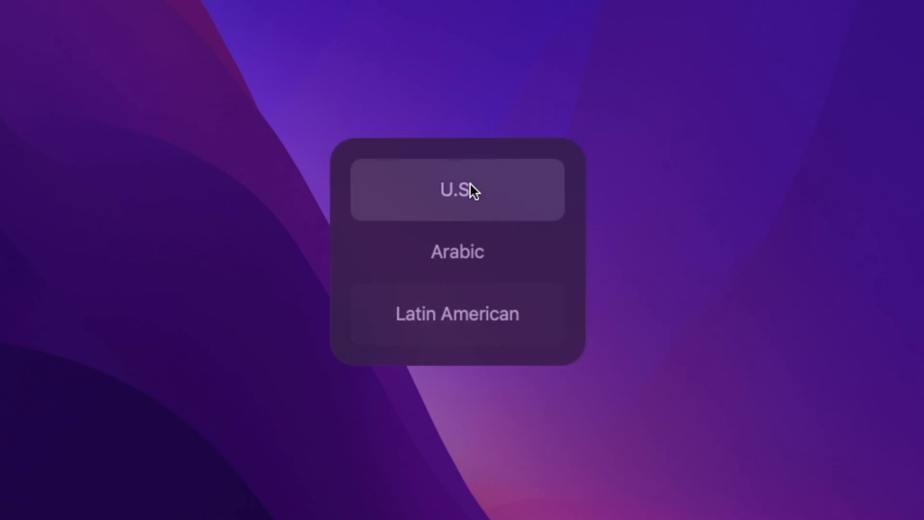
# Step: Choose U.S. in the input source switcher offering U.S., Arabic and Latin American
pyautogui.click(456, 190)
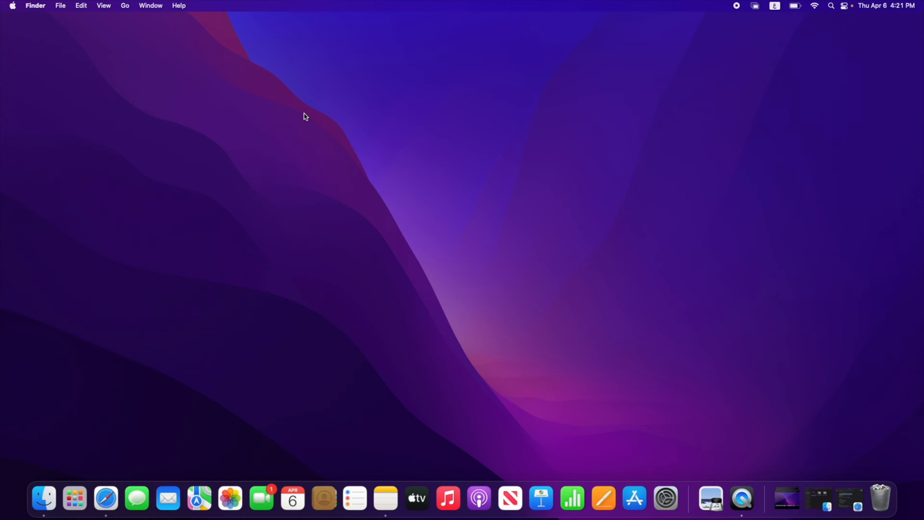
# Step: Bring up the Apple menu listing System Settings from the Finder desktop
pyautogui.click(12, 6)
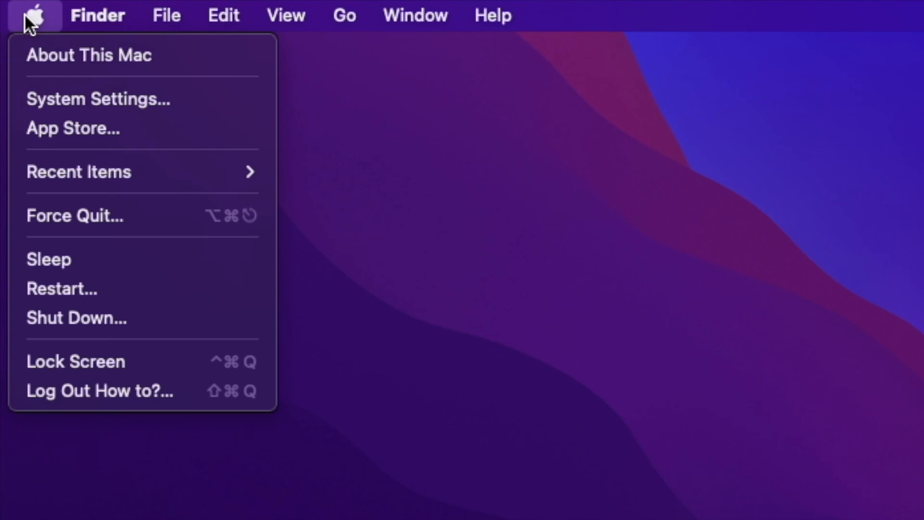
pyautogui.moveTo(98, 98)
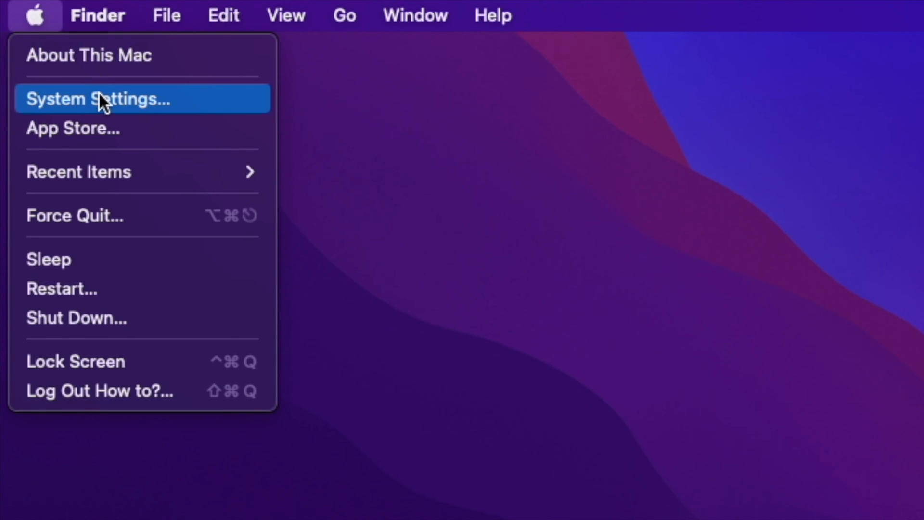
# Step: Open System Settings and go to the Keyboard page with its input sources
pyautogui.click(98, 98)
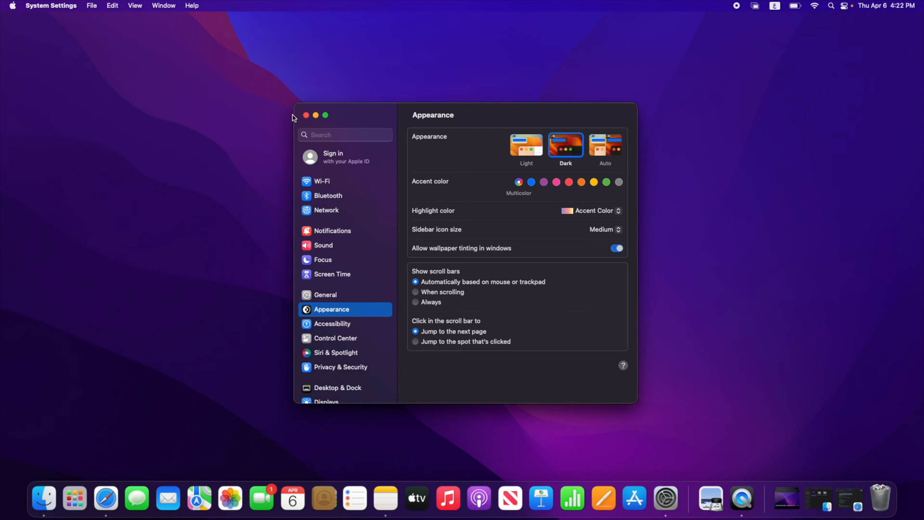
pyautogui.write('s')
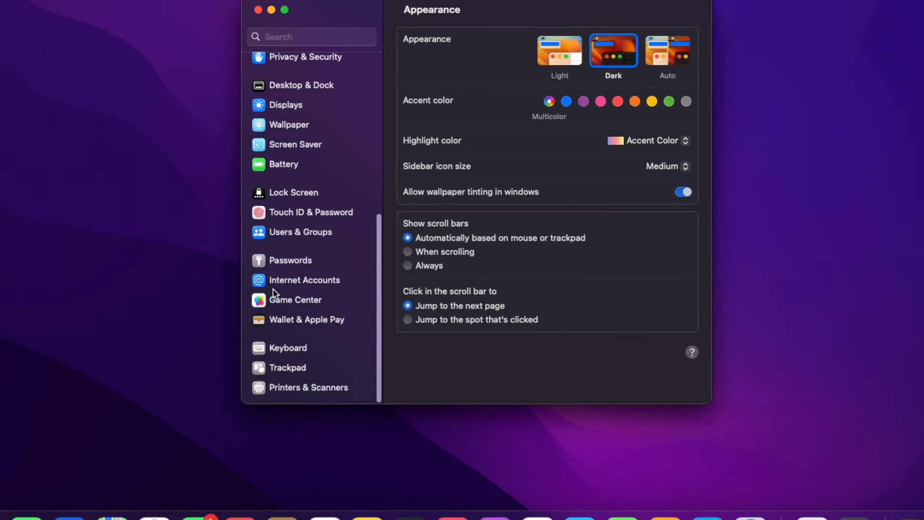
pyautogui.click(287, 348)
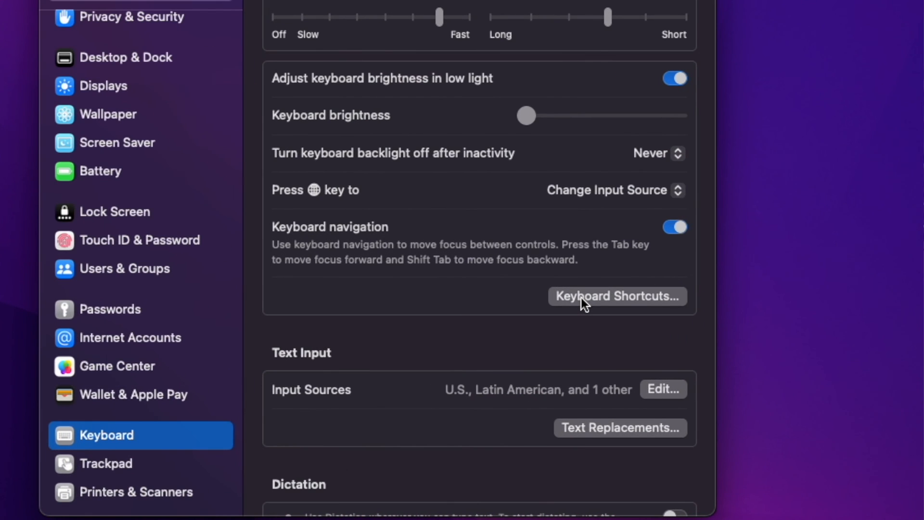
# Step: Show the Input Sources keyboard shortcuts and toggle the next-source shortcut off and on
pyautogui.click(616, 295)
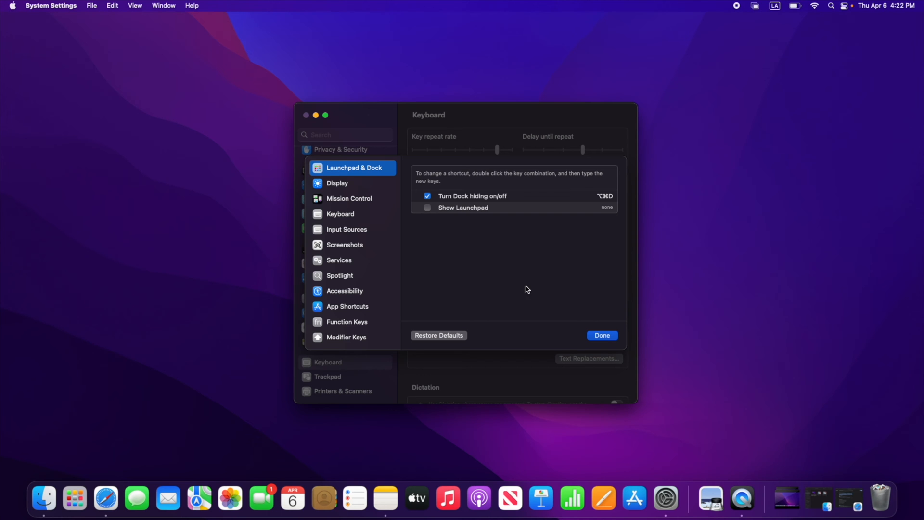
pyautogui.moveTo(347, 235)
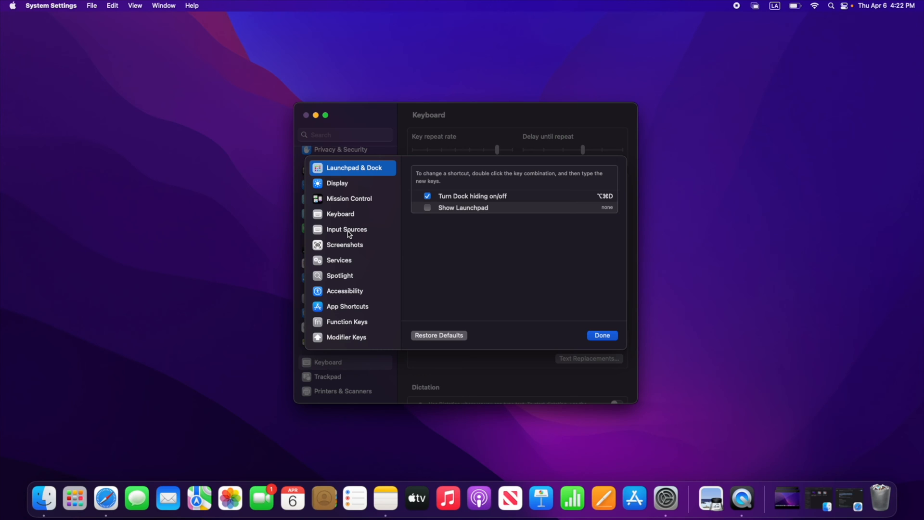
pyautogui.click(346, 229)
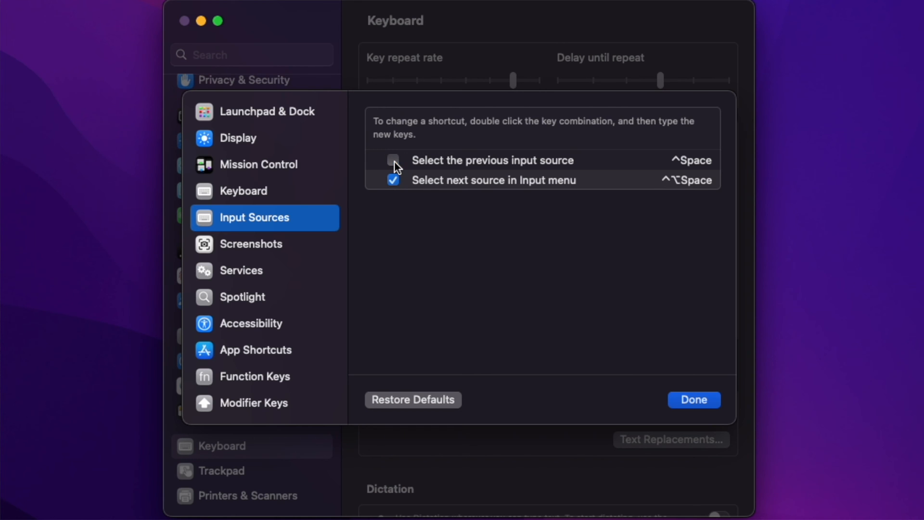
pyautogui.click(392, 180)
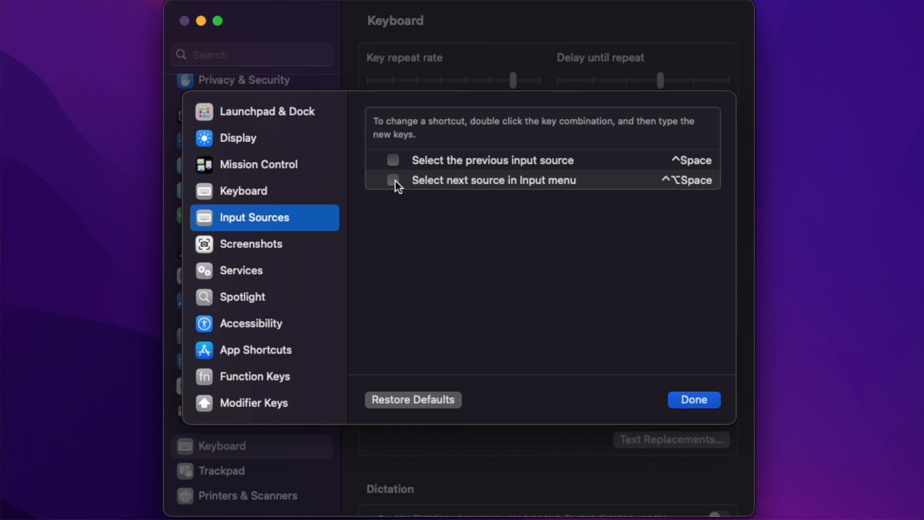
pyautogui.click(393, 180)
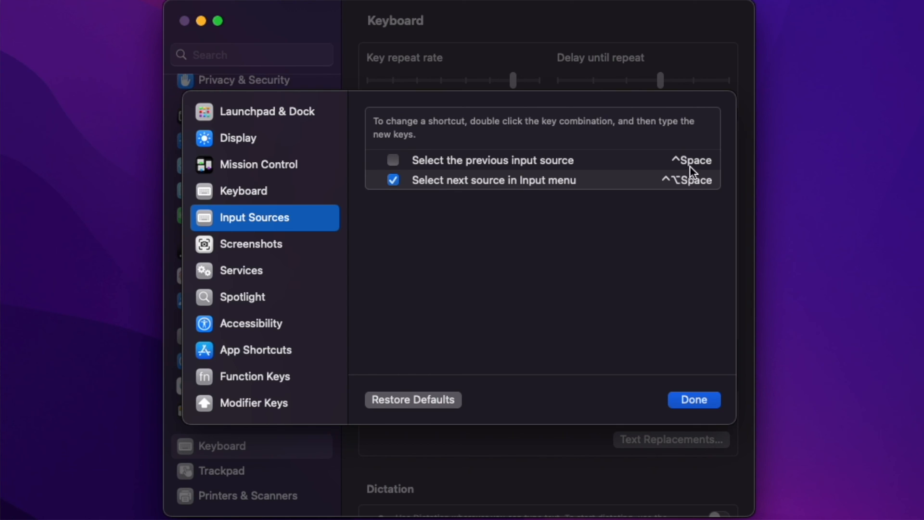
# Step: Assign ⌘F to 'Select next source in Input menu' and confirm with Done
pyautogui.doubleClick(683, 180)
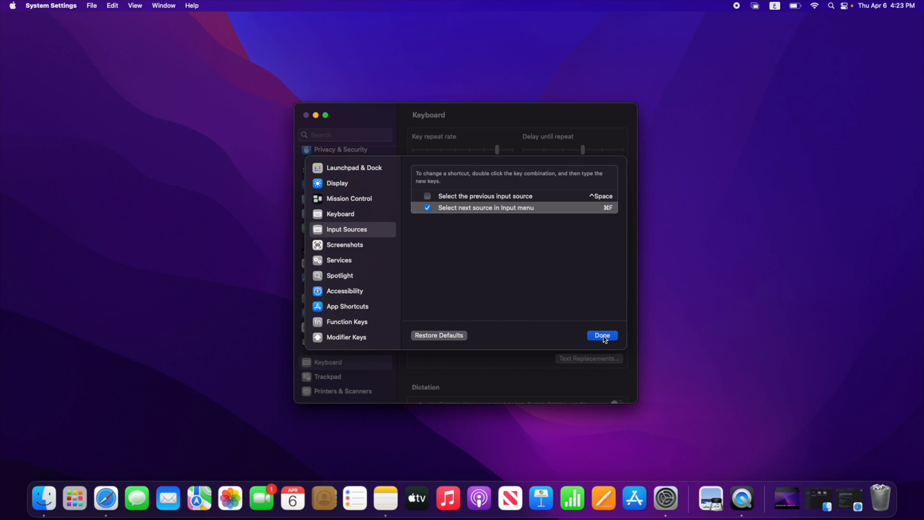
pyautogui.click(602, 335)
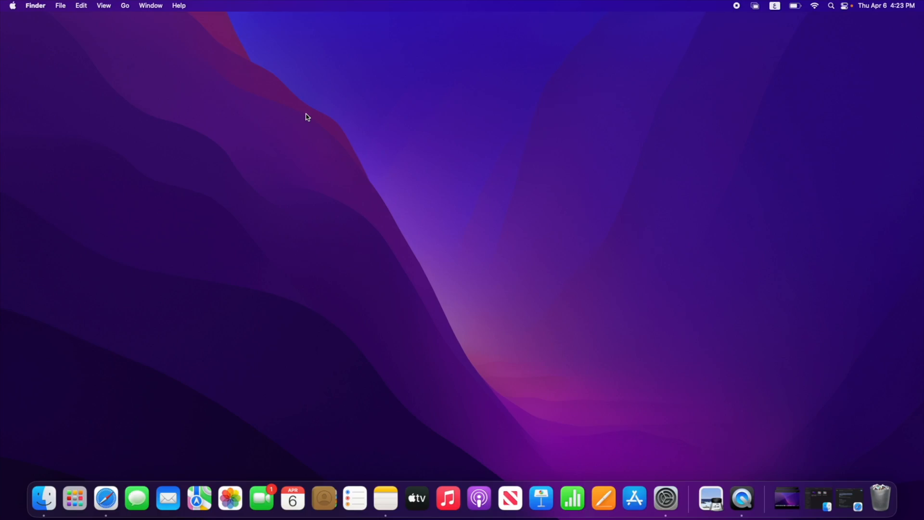